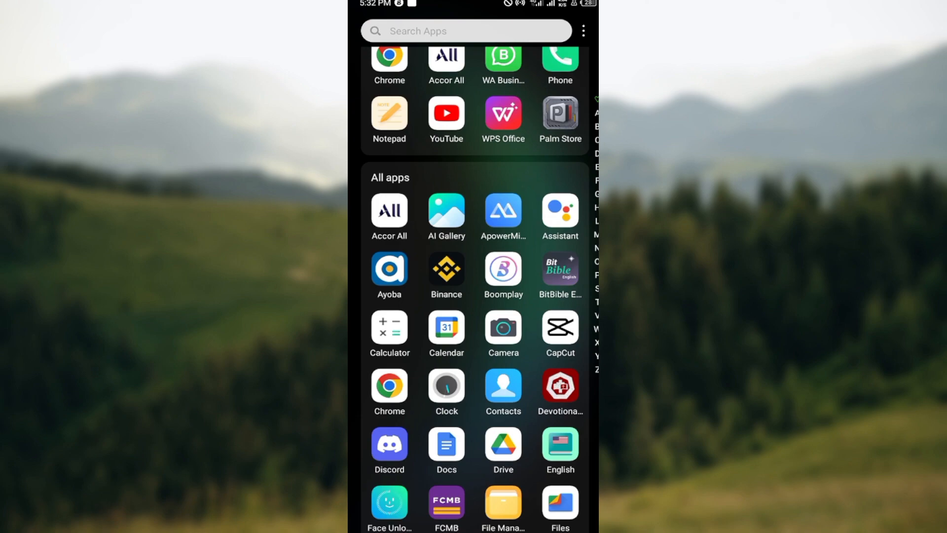
Step: Scroll the app drawer and launch the Settings app
scroll("down", 3)
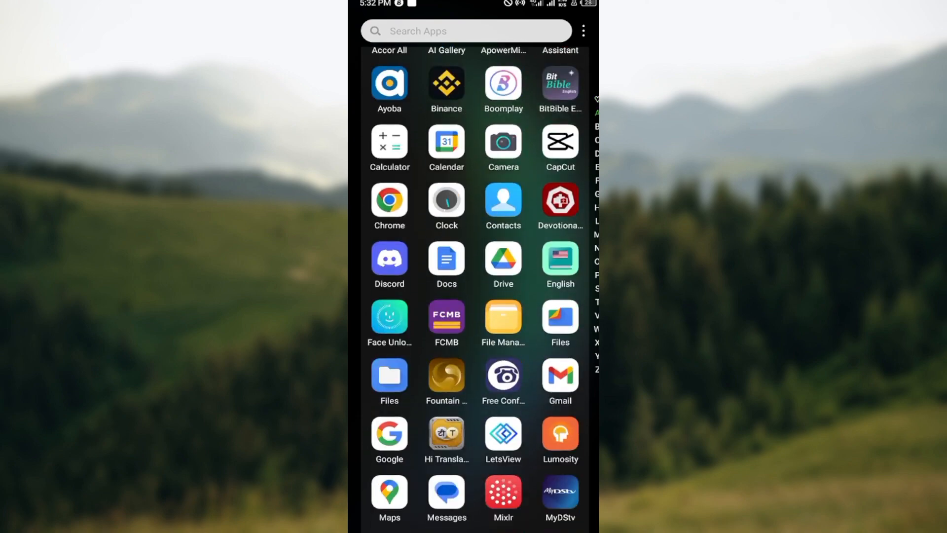
scroll("down", 3)
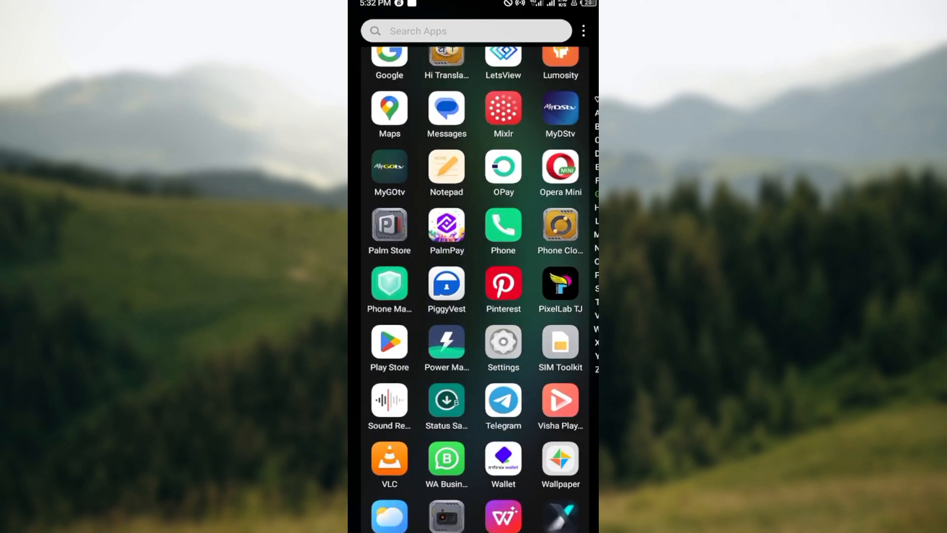
left_click(502, 346)
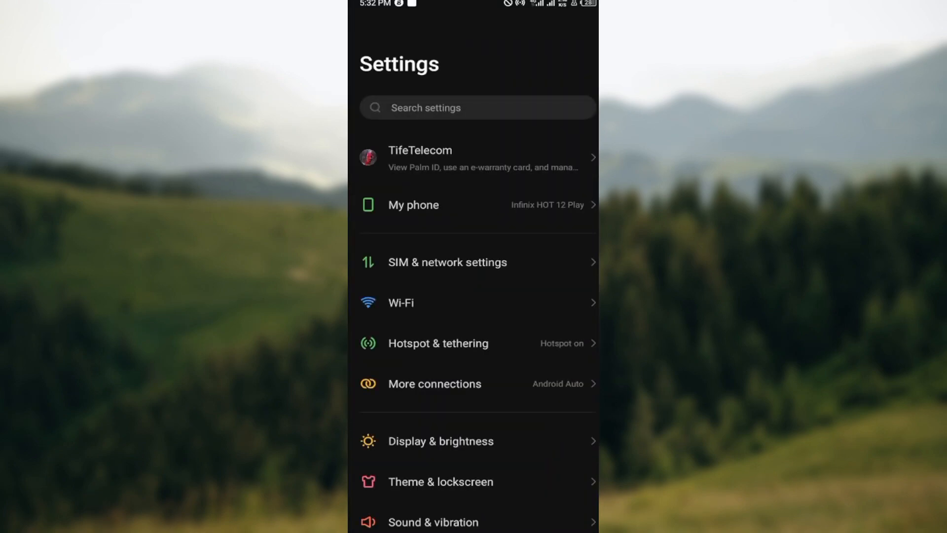
Step: Go through App management's app list to Accor All's app settings page
scroll("down", 3)
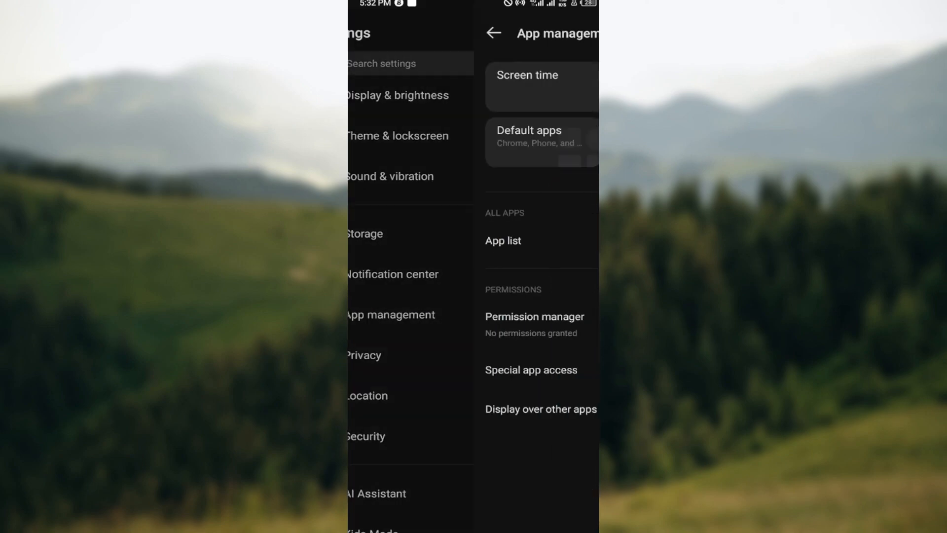
left_click(391, 314)
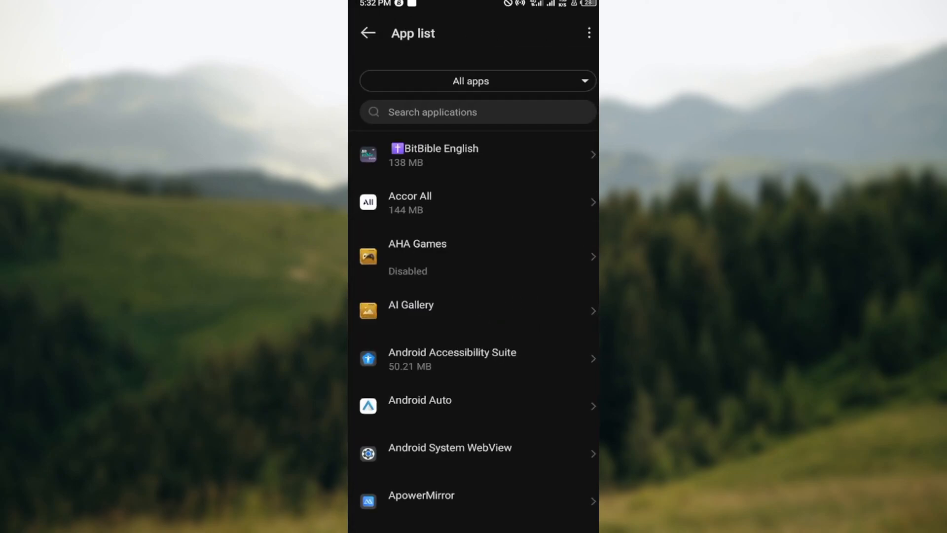
left_click(474, 201)
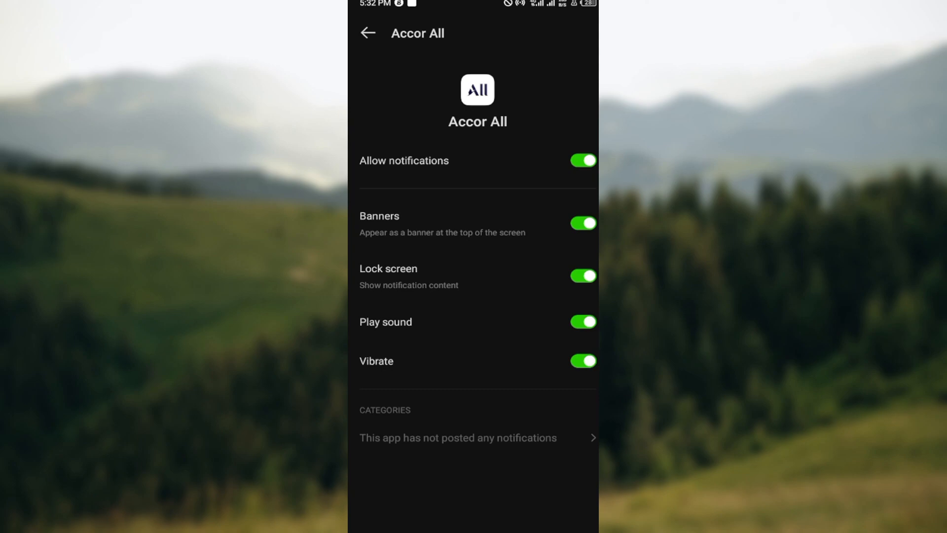
Step: Toggle Accor All's Allow notifications off and on, then return to the app drawer
left_click(581, 160)
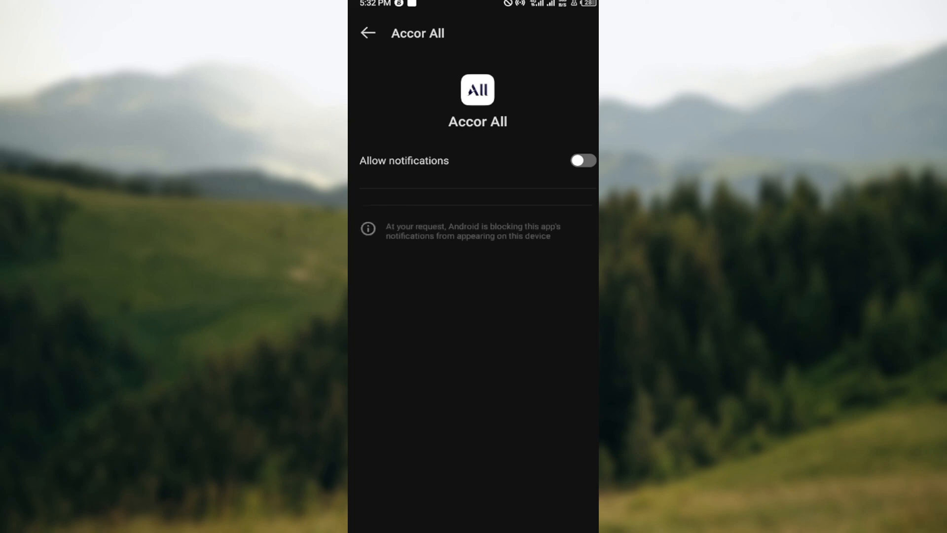
left_click(582, 161)
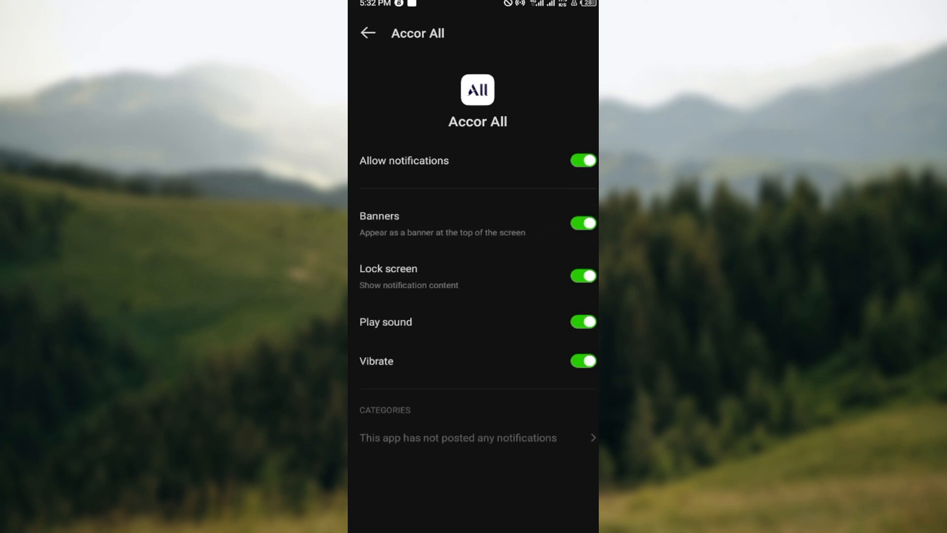
left_click(367, 33)
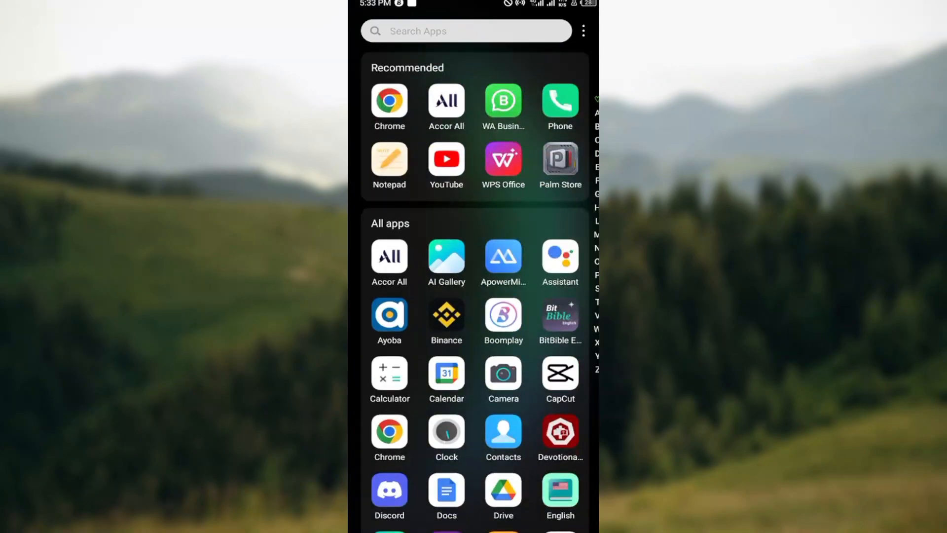
Step: Launch Accor All and reach Advanced settings from the Account tab
left_click(446, 107)
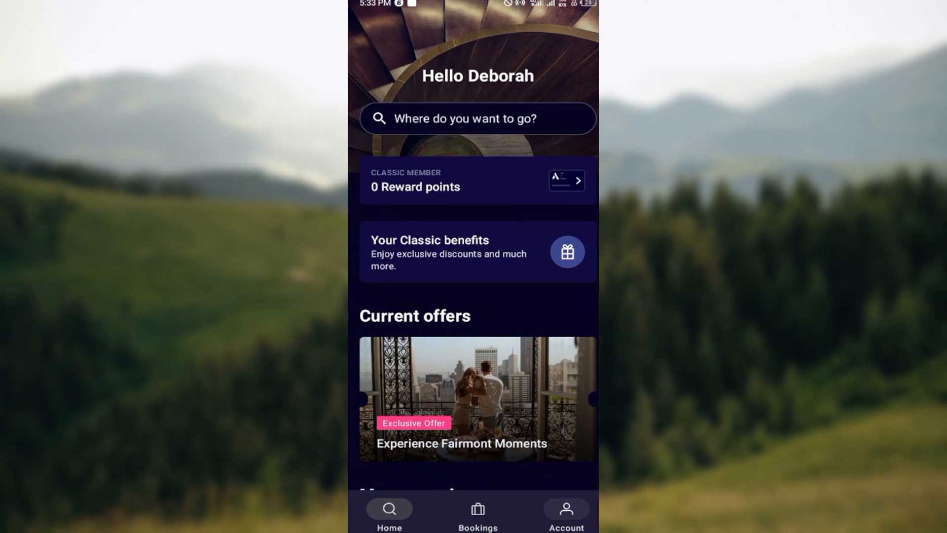
left_click(566, 513)
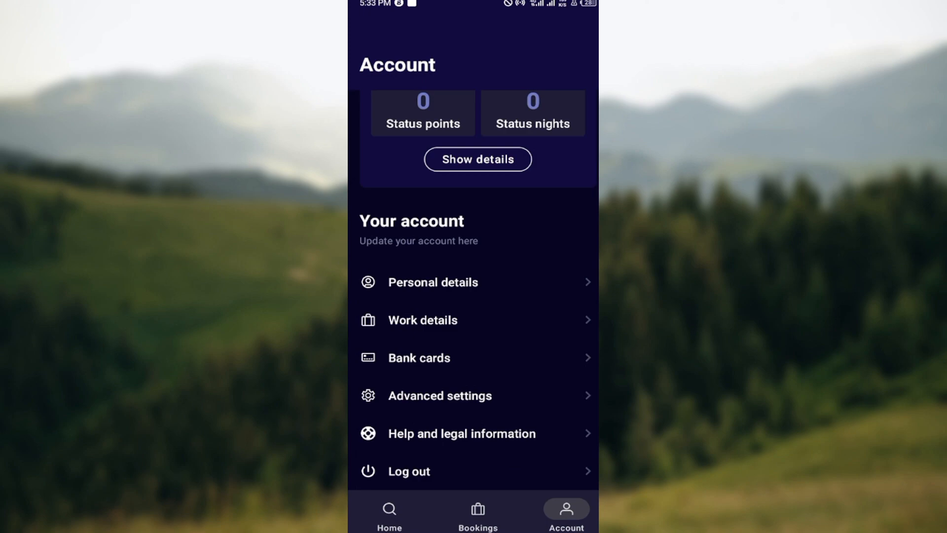
scroll("up", 3)
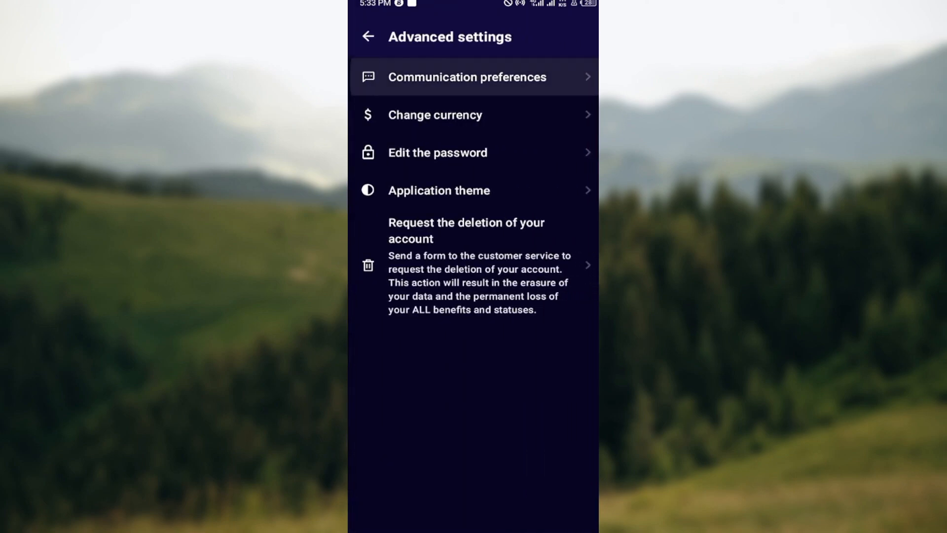
Step: Open Communication preferences and scroll to the favourite brands and business communication options
left_click(473, 77)
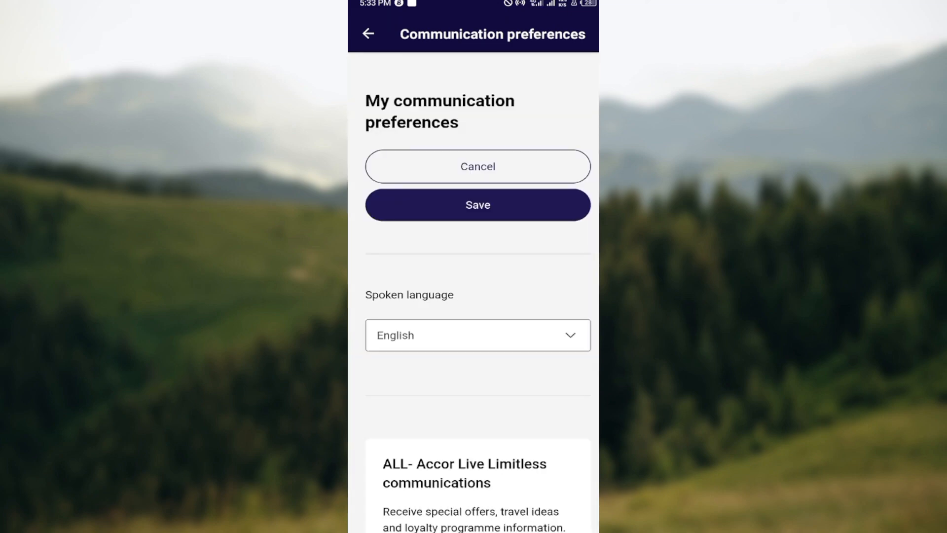
scroll("down", 3)
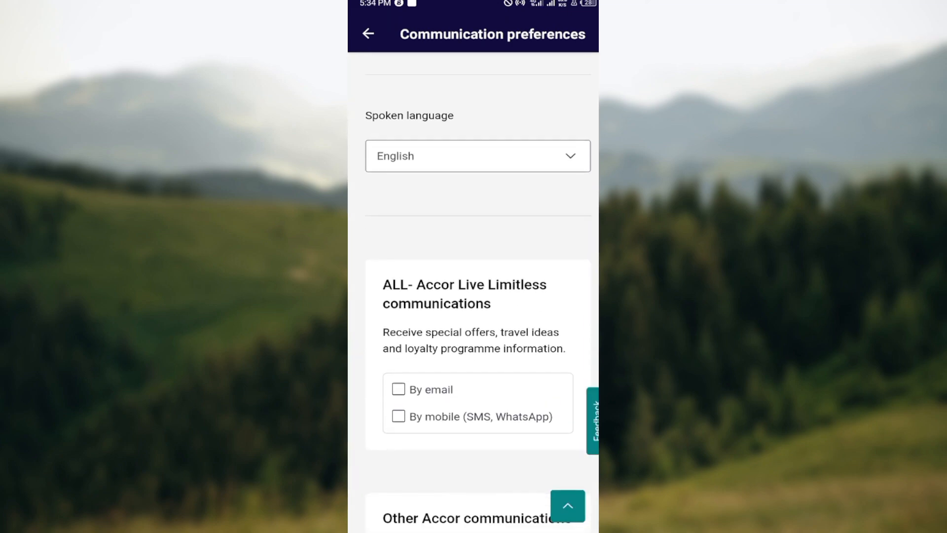
scroll("down", 3)
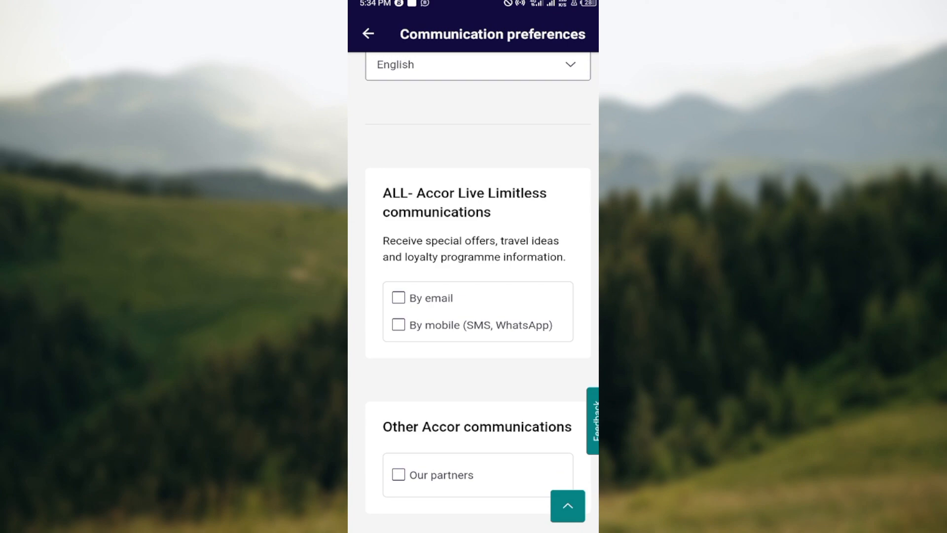
scroll("down", 3)
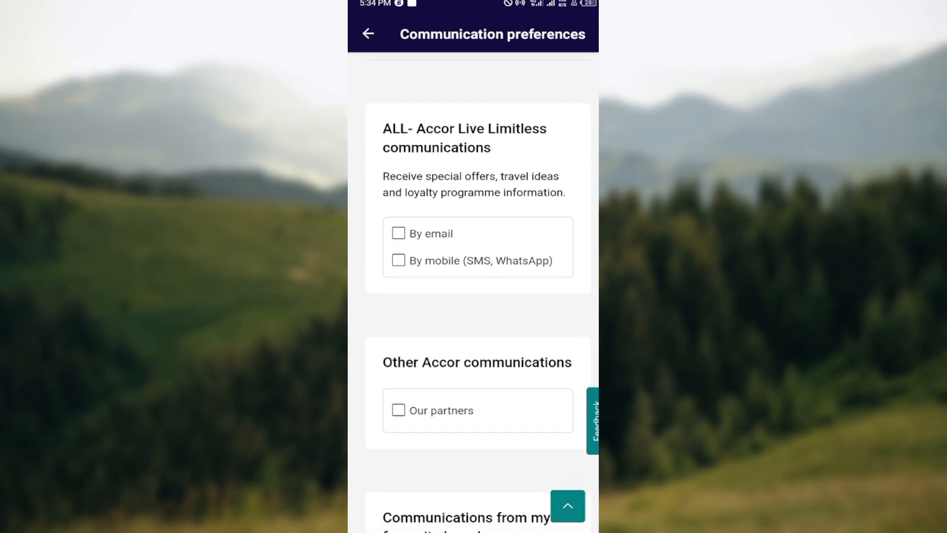
scroll("down", 3)
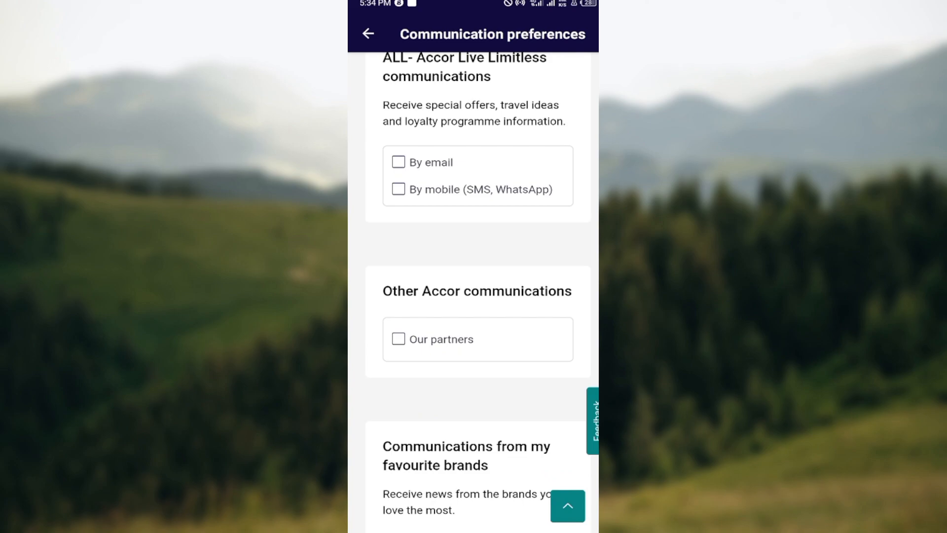
scroll("down", 3)
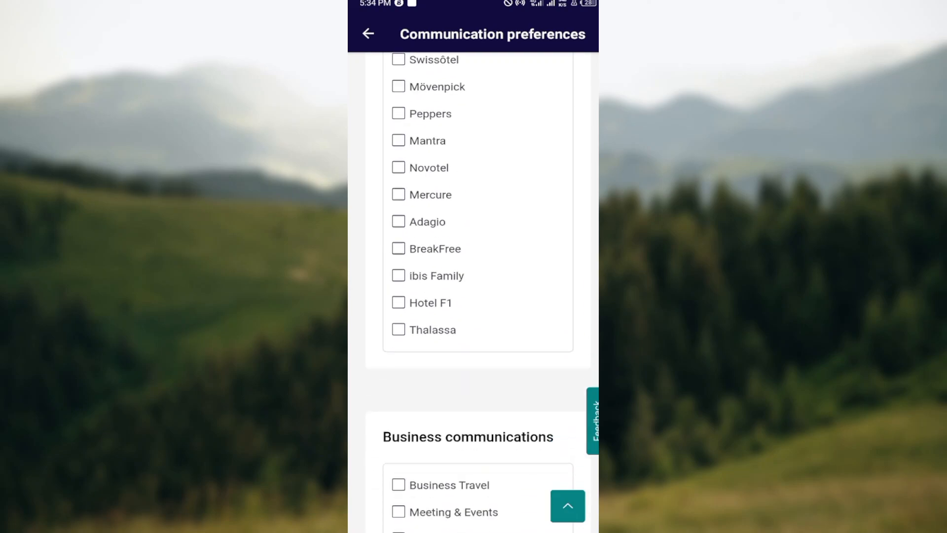
Step: Save preferences with 'I no longer wish to receive newsletters' ticked
scroll("down", 3)
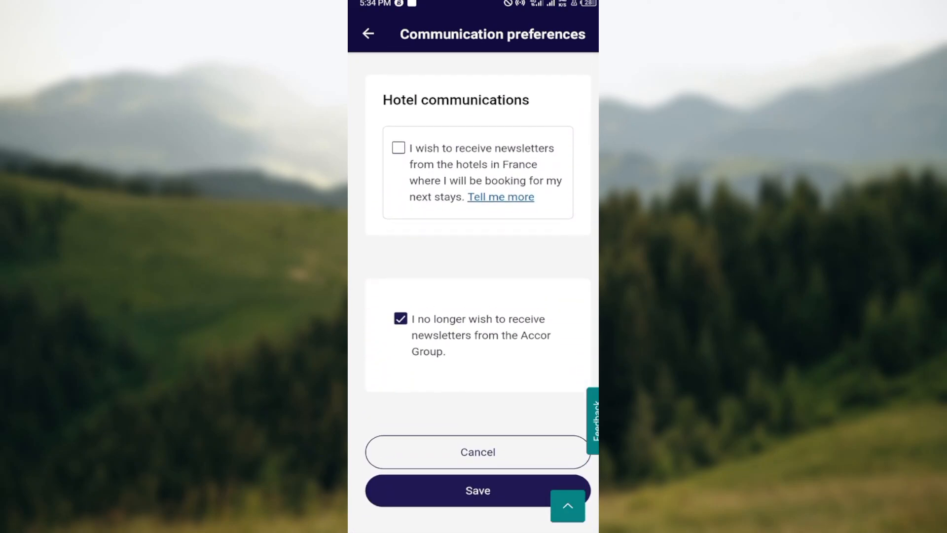
scroll("down", 3)
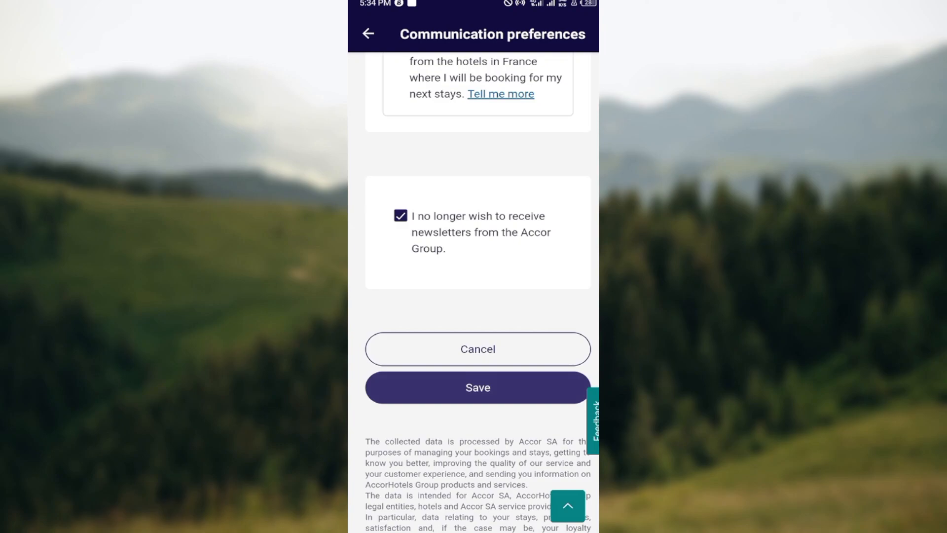
left_click(477, 387)
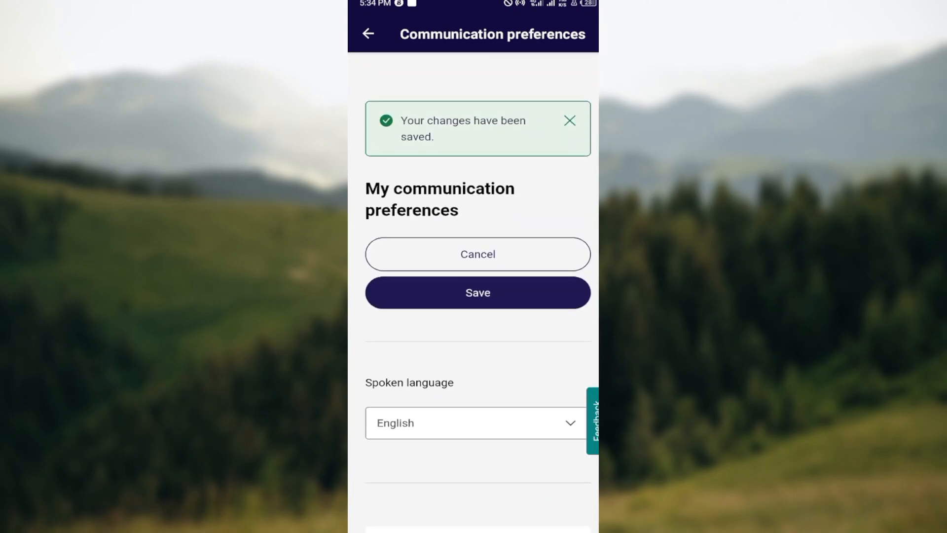